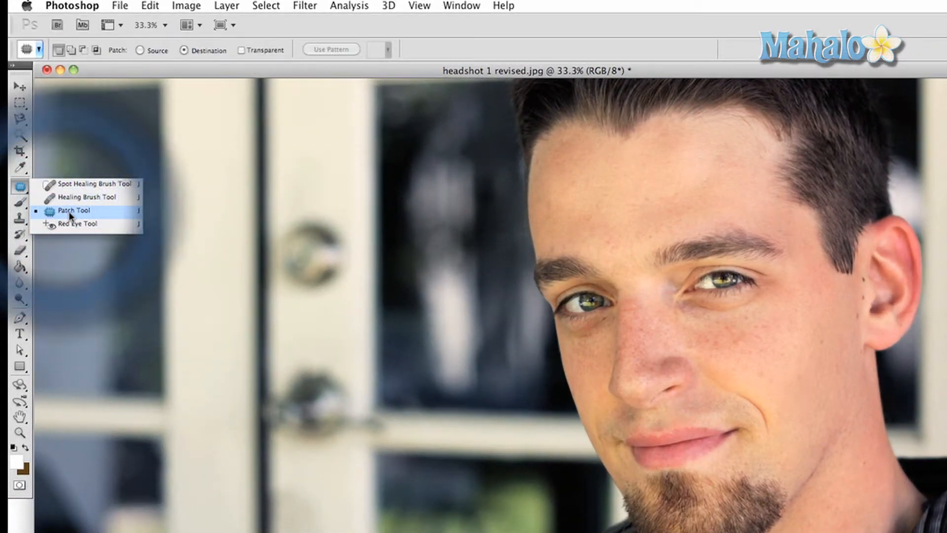
Select the Patch Tool from the healing tools group in the toolbox.
{"action": "left_click", "coordinate": [74, 210]}
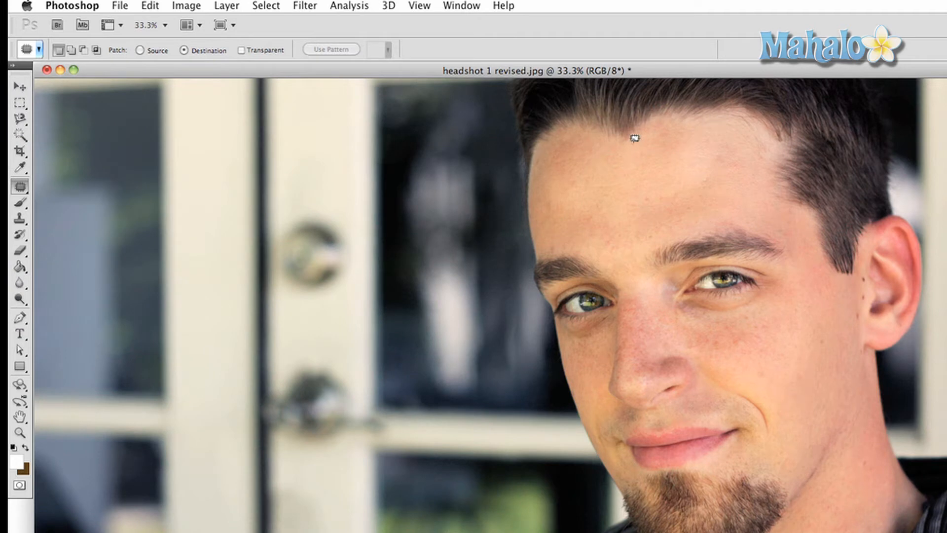
Outline the forehead blemish near the hairline and drag the patch onto clean neighbouring skin.
{"action": "left_click_drag", "start_coordinate": [633, 139], "coordinate": [699, 122]}
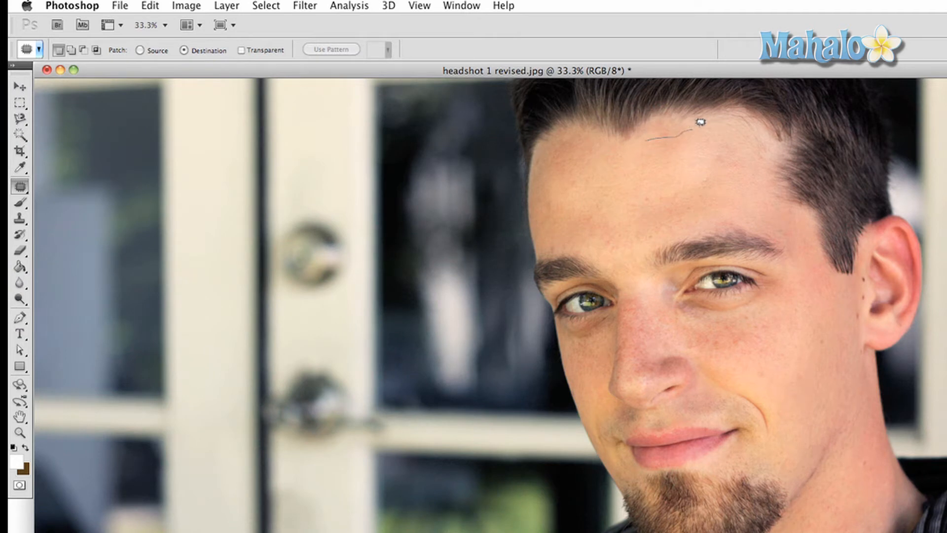
{"action": "left_click_drag", "start_coordinate": [700, 120], "coordinate": [779, 160]}
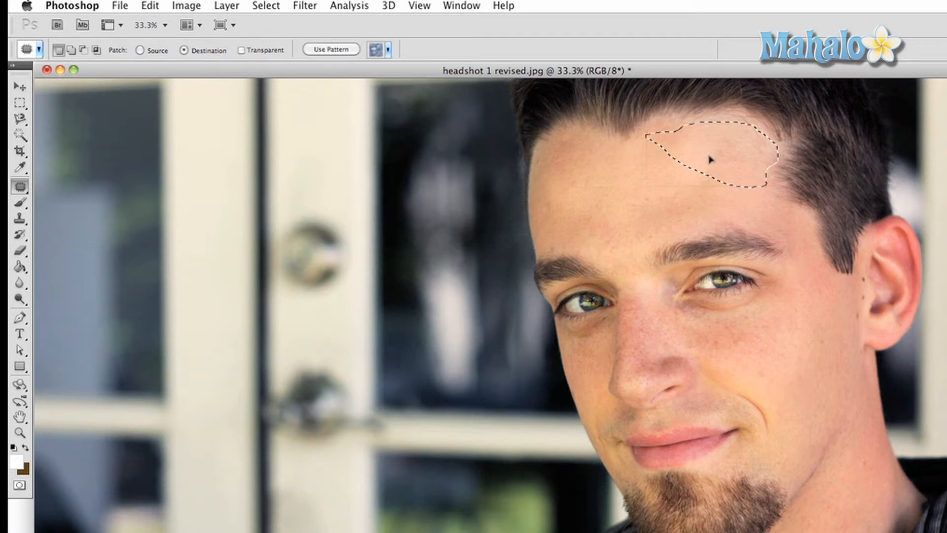
{"action": "left_click_drag", "start_coordinate": [710, 159], "coordinate": [728, 144]}
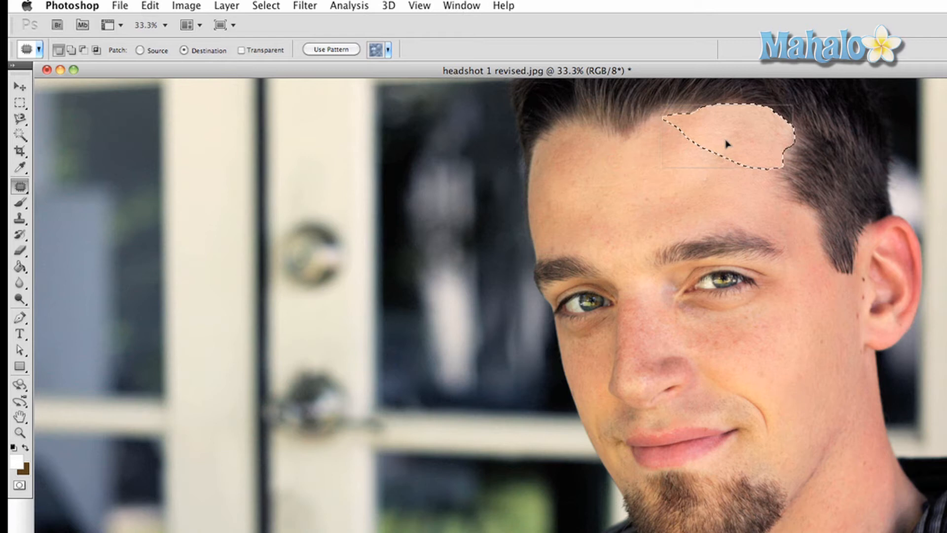